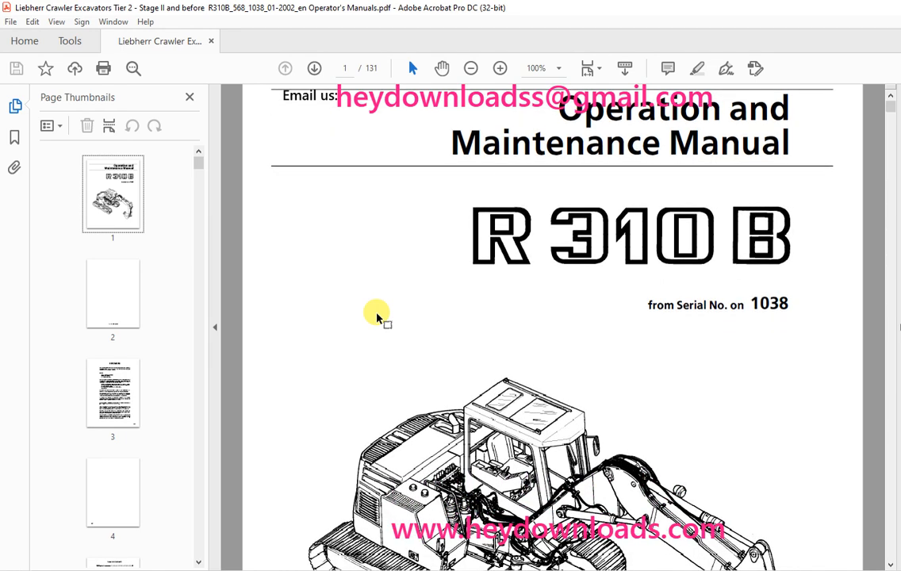
Scroll past the R 310 B cover page to the full excavator illustration and contents
scroll(down, 3)
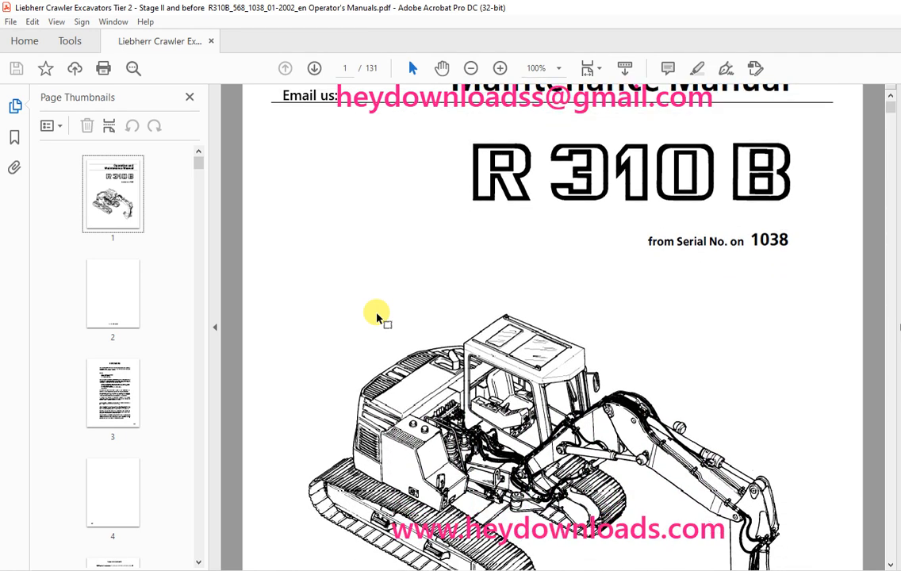
scroll(down, 3)
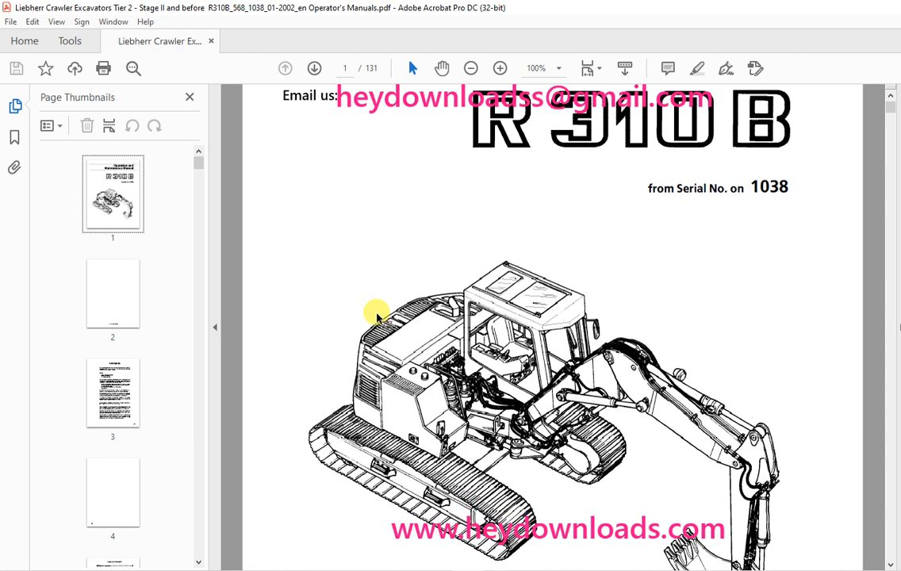
scroll(down, 3)
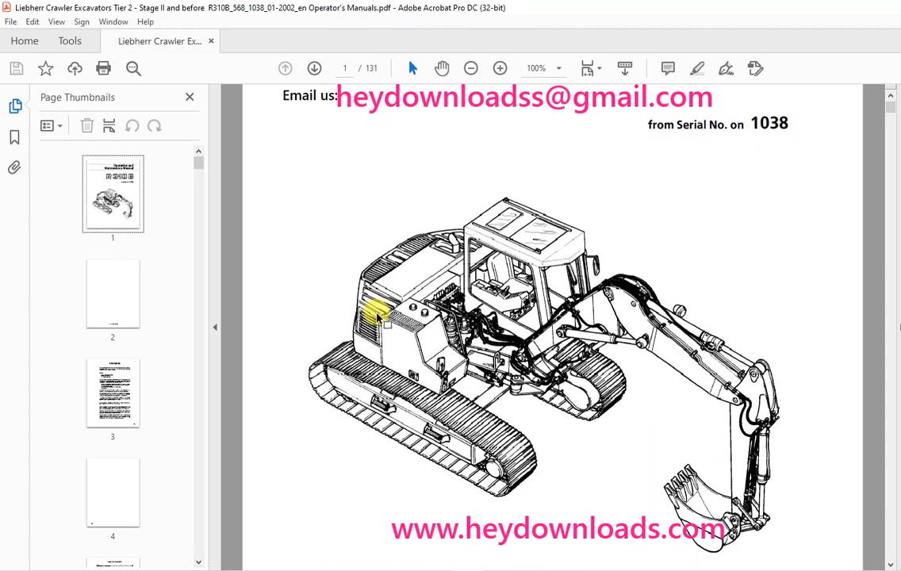
scroll(down, 3)
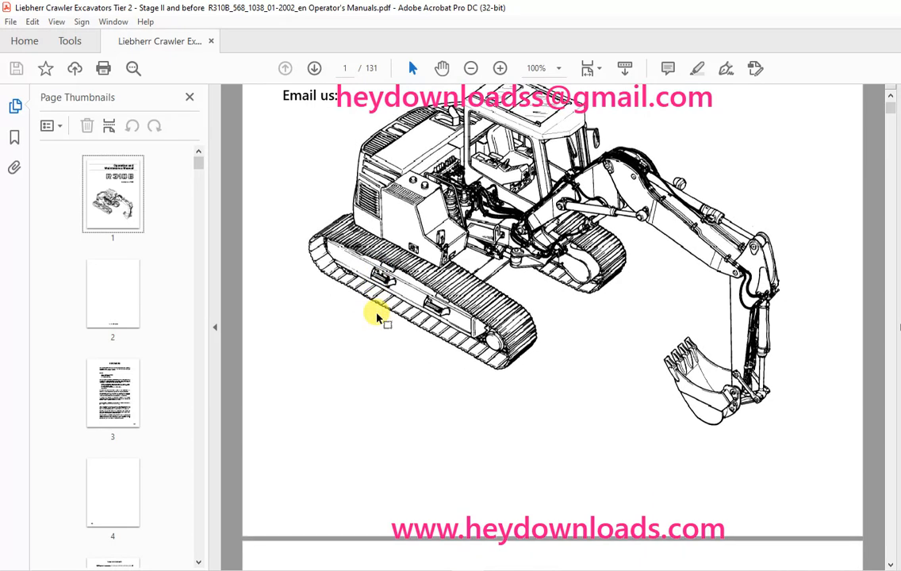
click(315, 68)
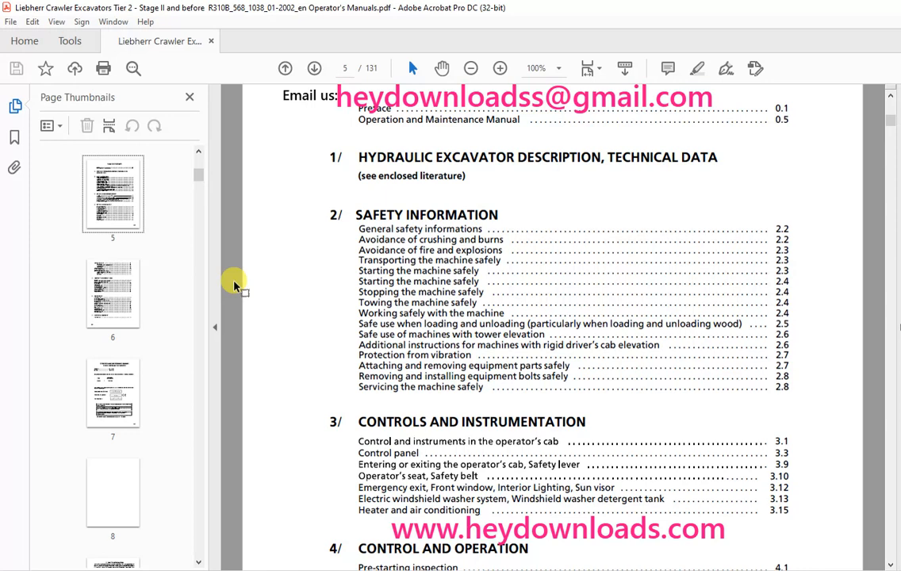
Scroll from the page 5 contents down to page 23's front and rear excavator diagrams
scroll(down, 3)
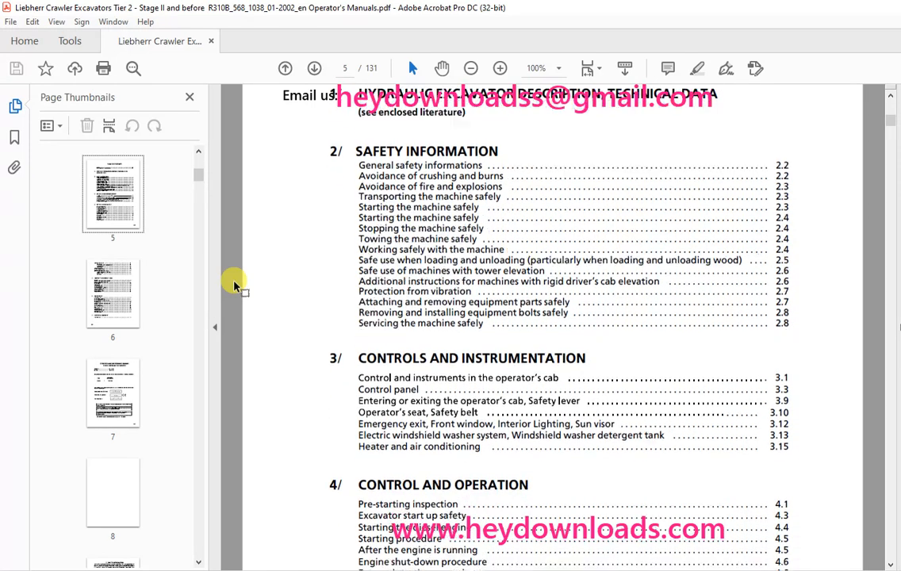
scroll(down, 3)
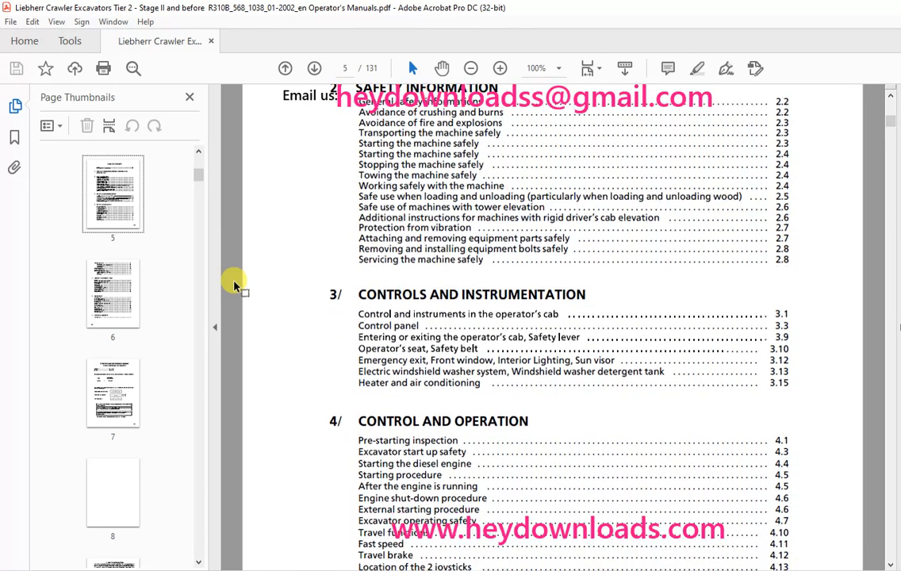
scroll(down, 3)
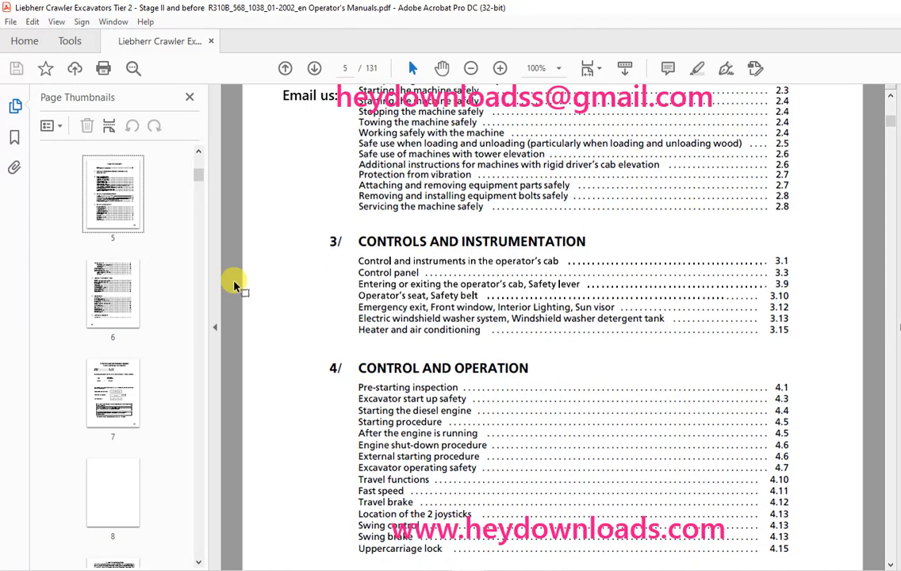
scroll(down, 3)
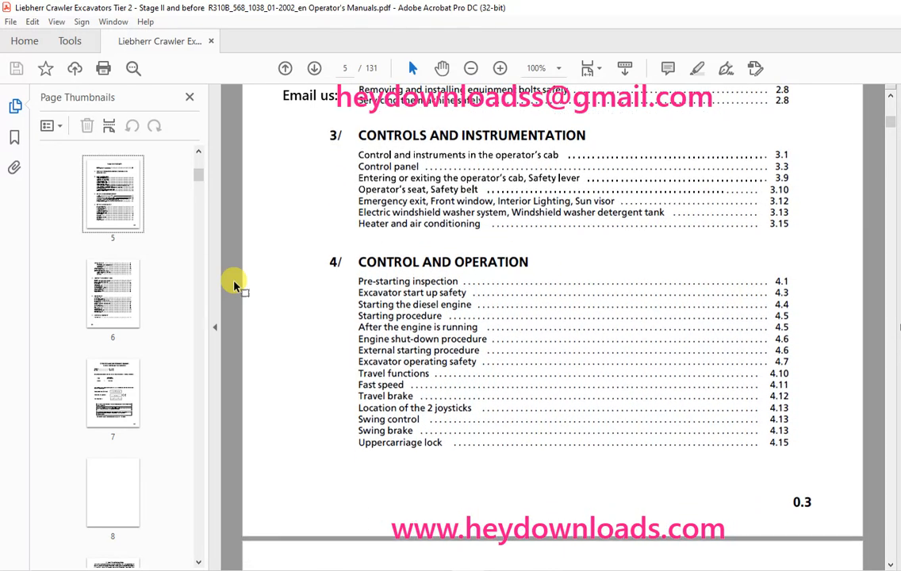
scroll(down, 3)
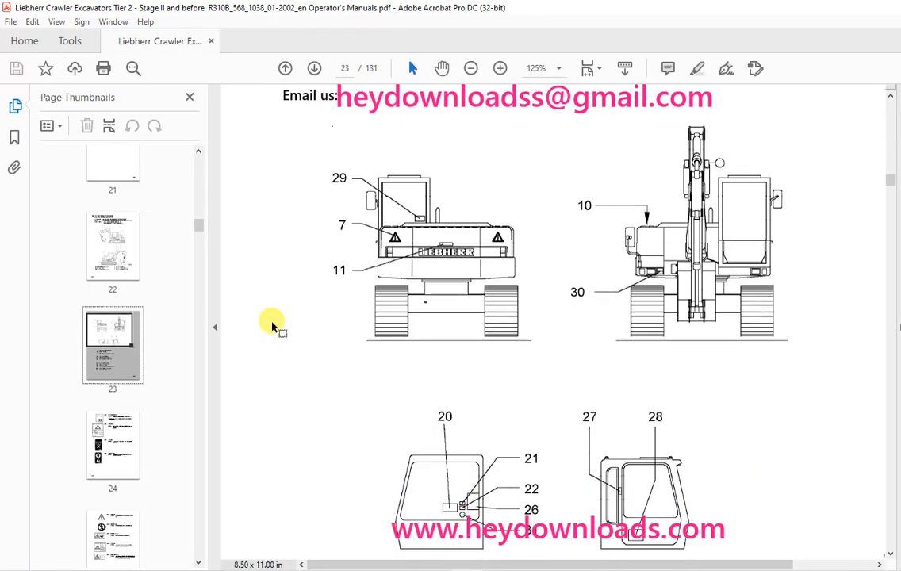
Scroll down to page 29's cab controls and indicators diagram
scroll(down, 3)
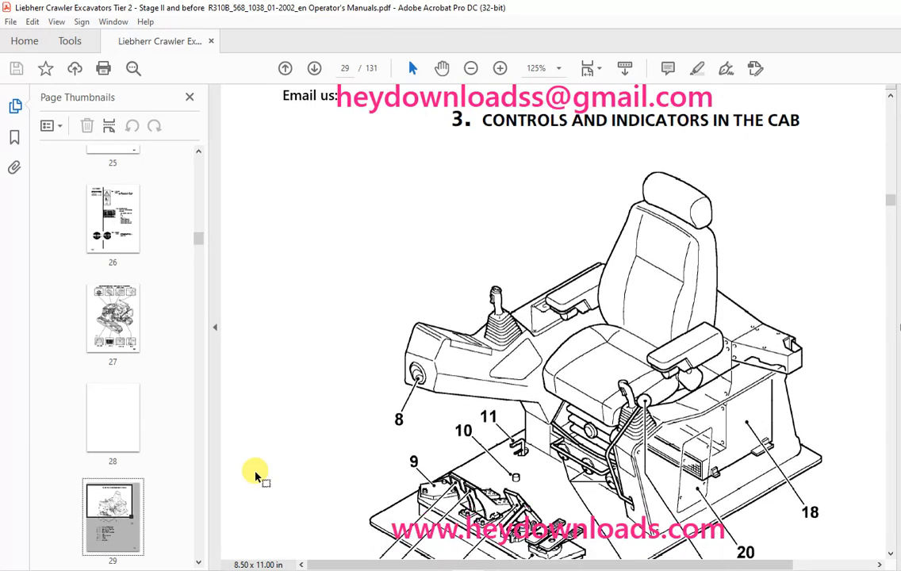
Scroll through the page 29 cab drawing onward to page 126 on the AHS 11 kit
scroll(down, 3)
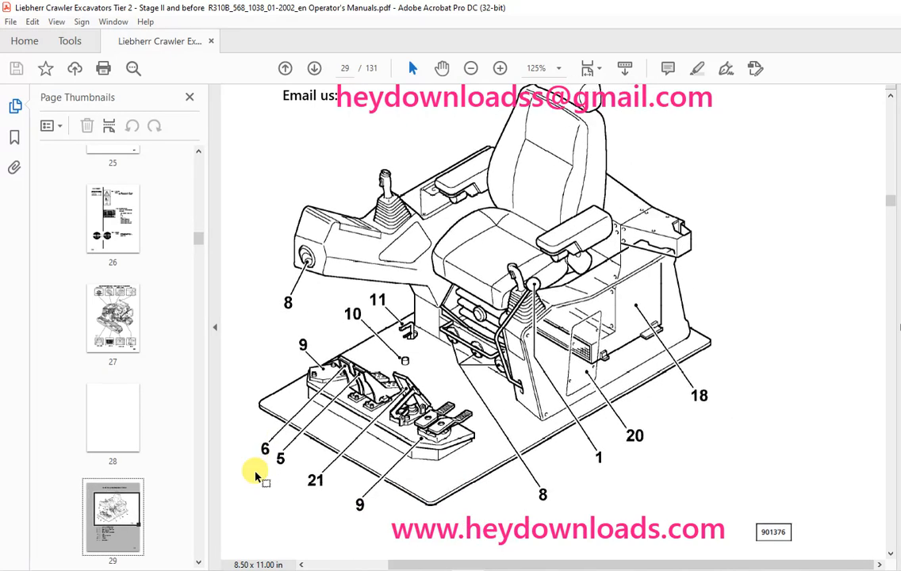
scroll(down, 3)
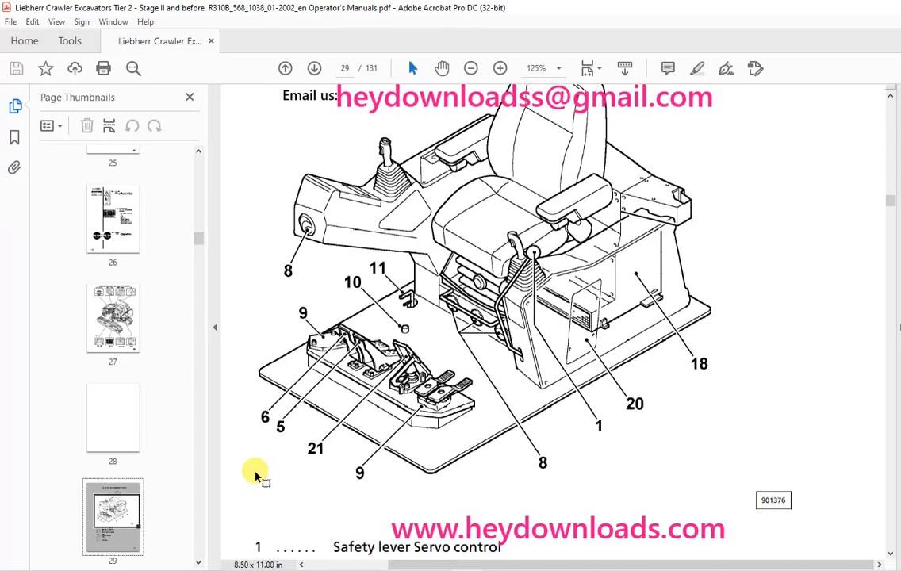
scroll(down, 3)
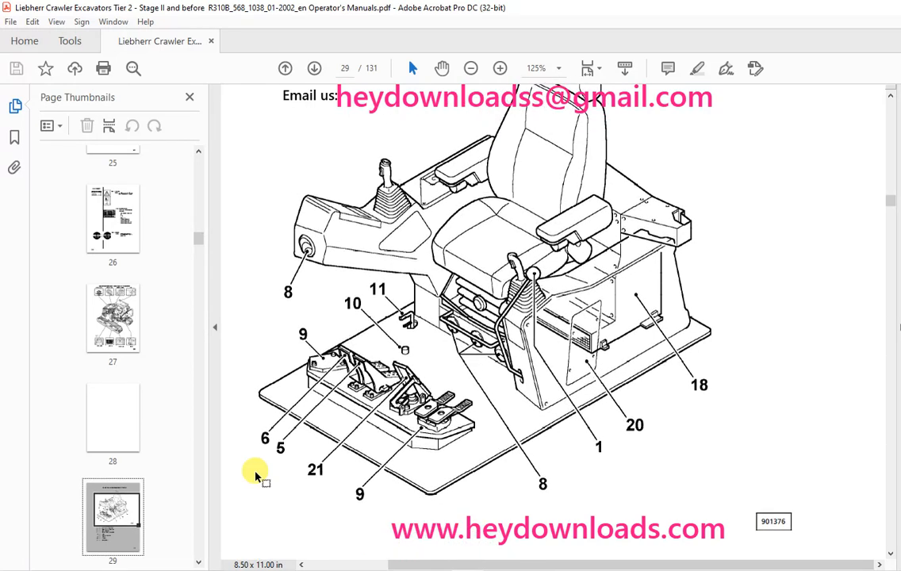
scroll(down, 3)
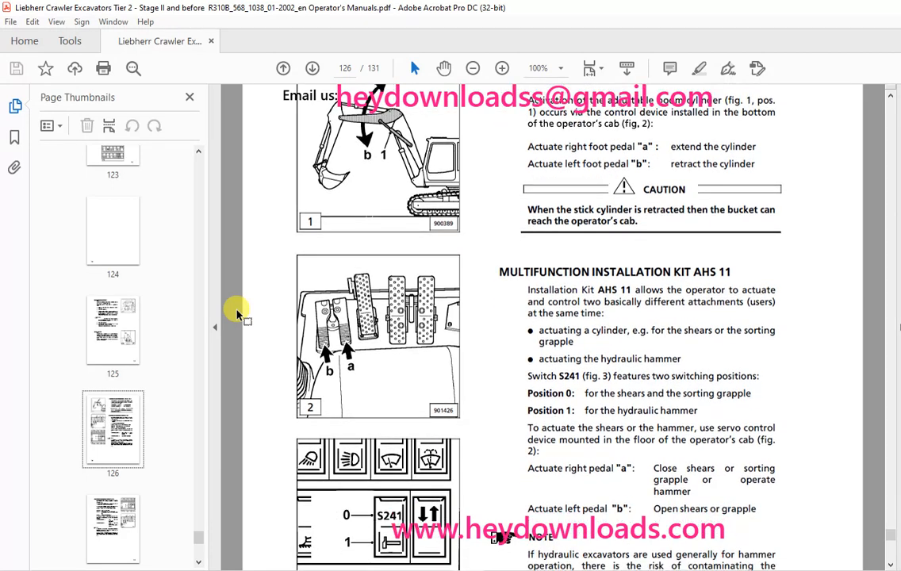
Scroll to the bottom of page 126, past the hydraulic-oil note to the AHS 12 section
scroll(down, 3)
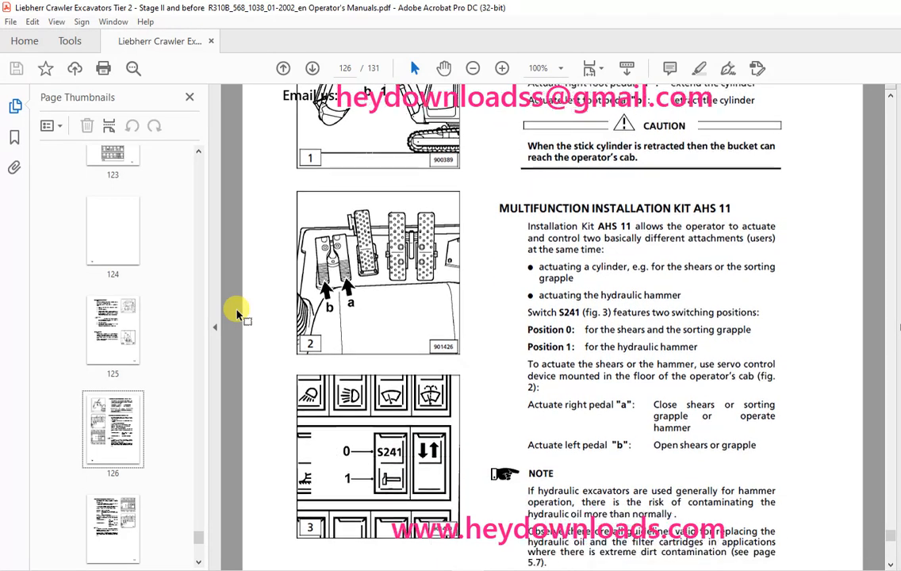
scroll(down, 3)
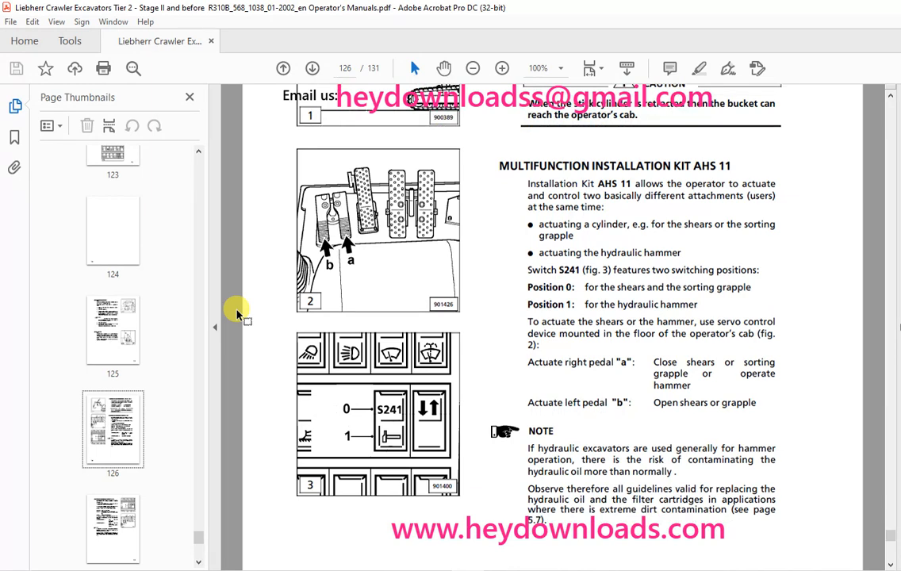
scroll(down, 3)
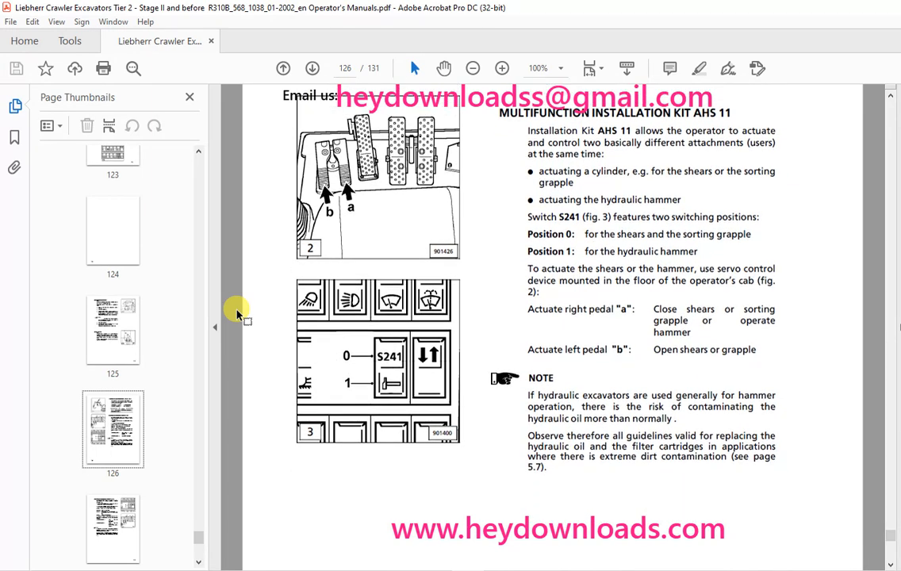
scroll(up, 3)
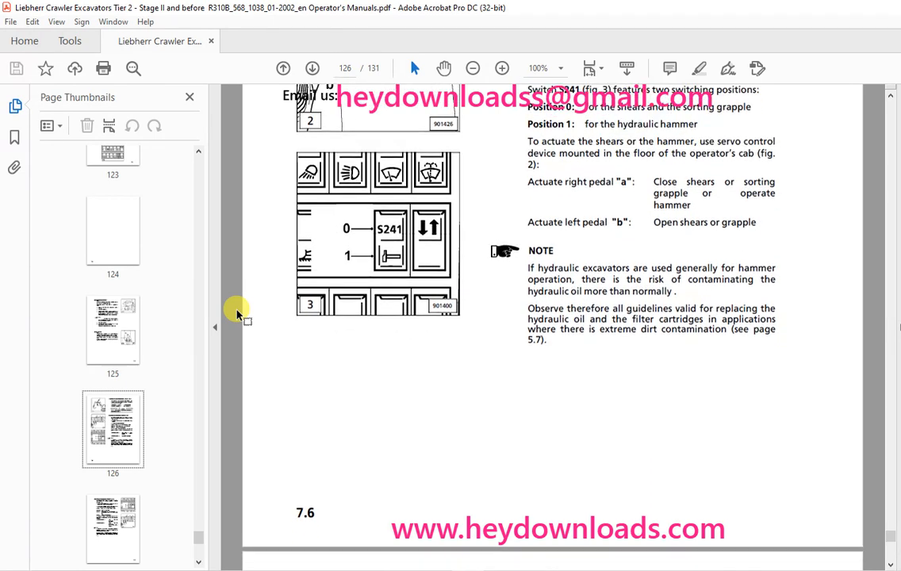
scroll(down, 3)
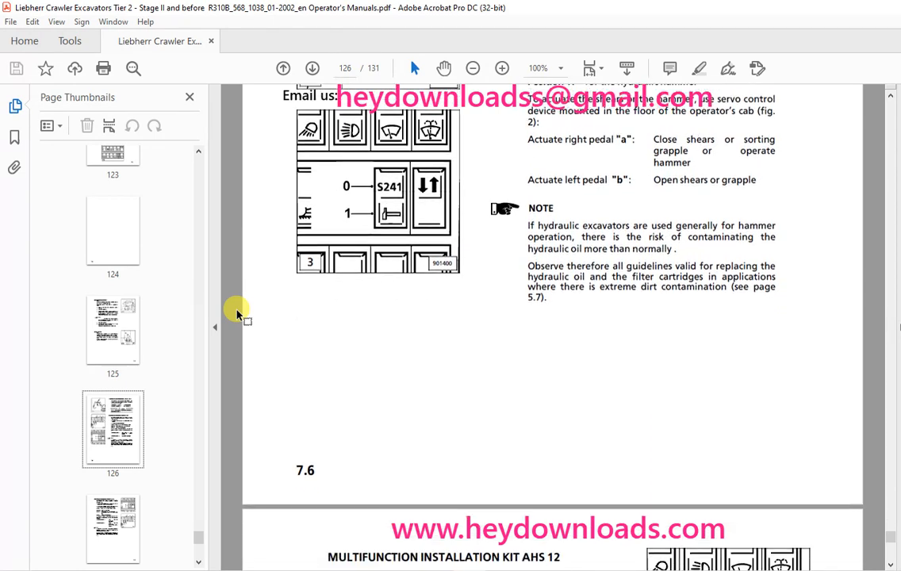